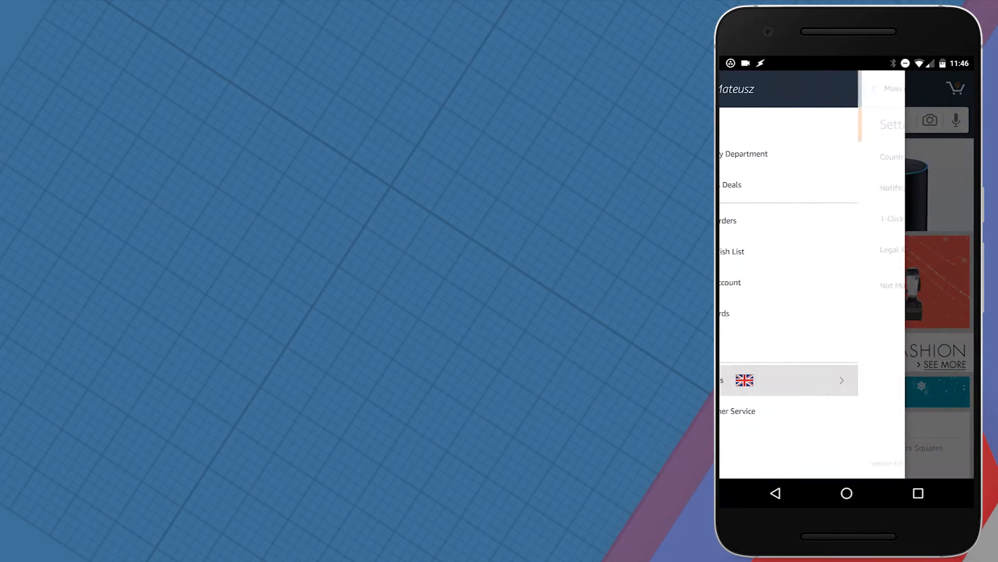
Confirm the store is United Kingdom in English, then return to the app list
click(789, 379)
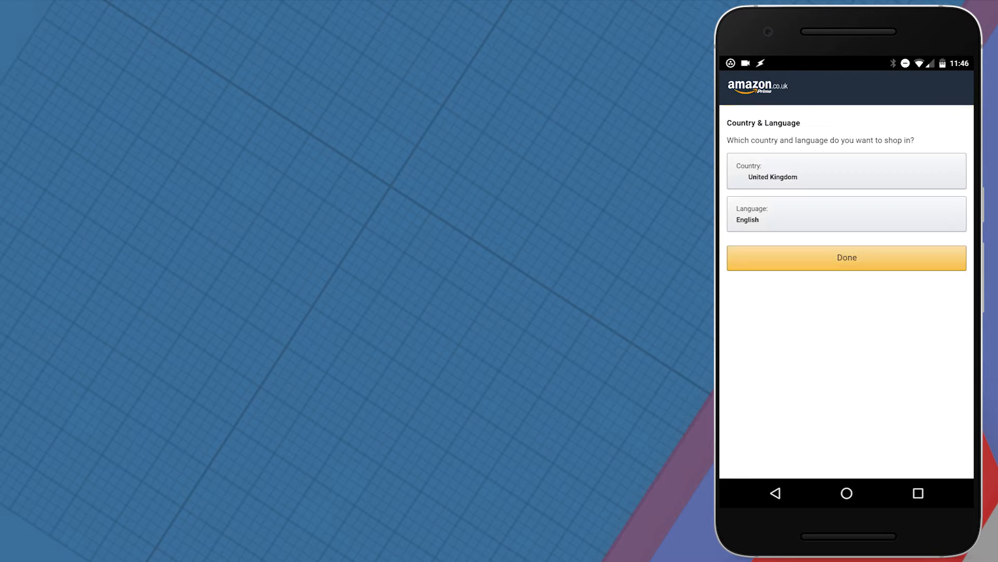
click(845, 170)
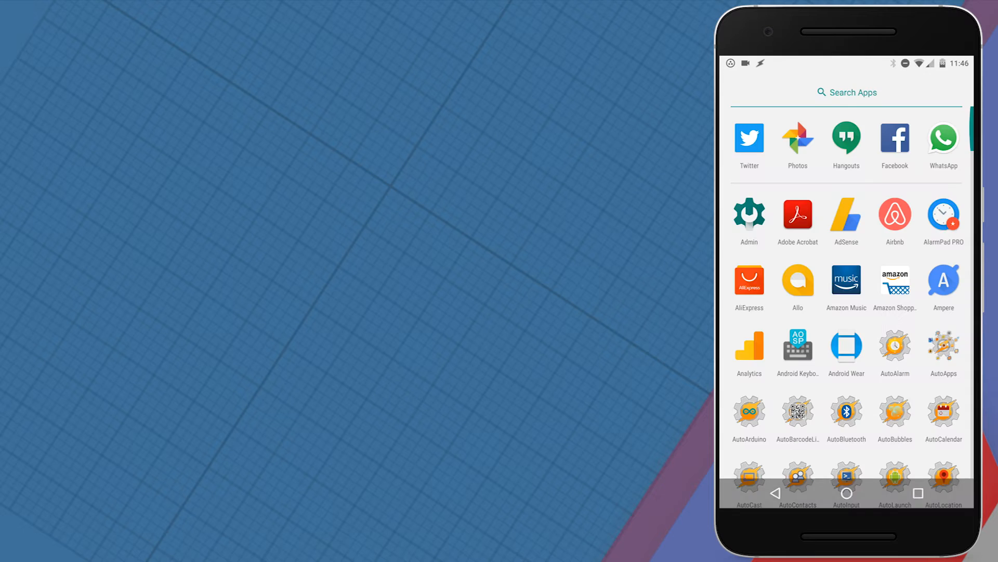
Go to Your Account > Dash Devices and choose 'Set up a new device'
click(894, 283)
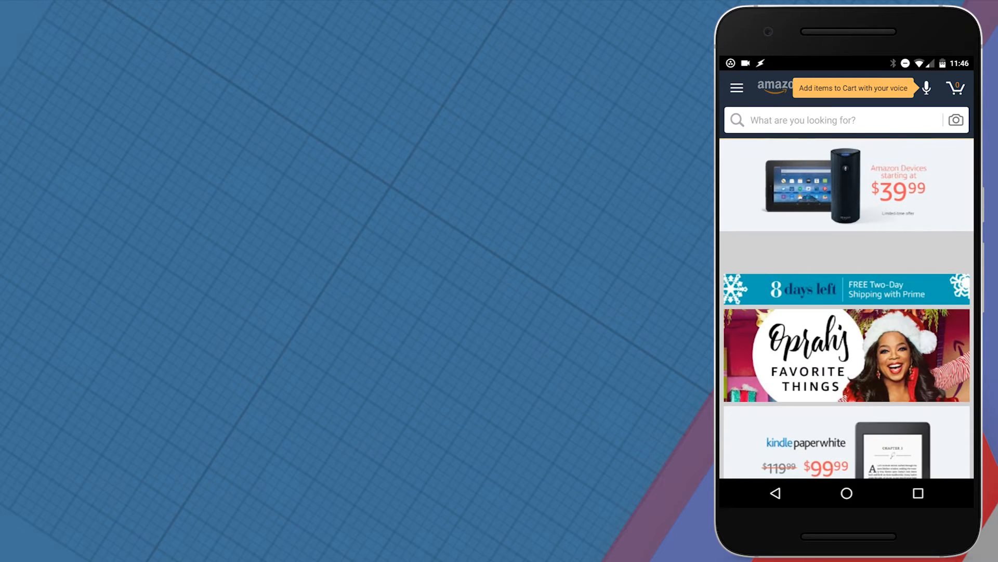
click(736, 88)
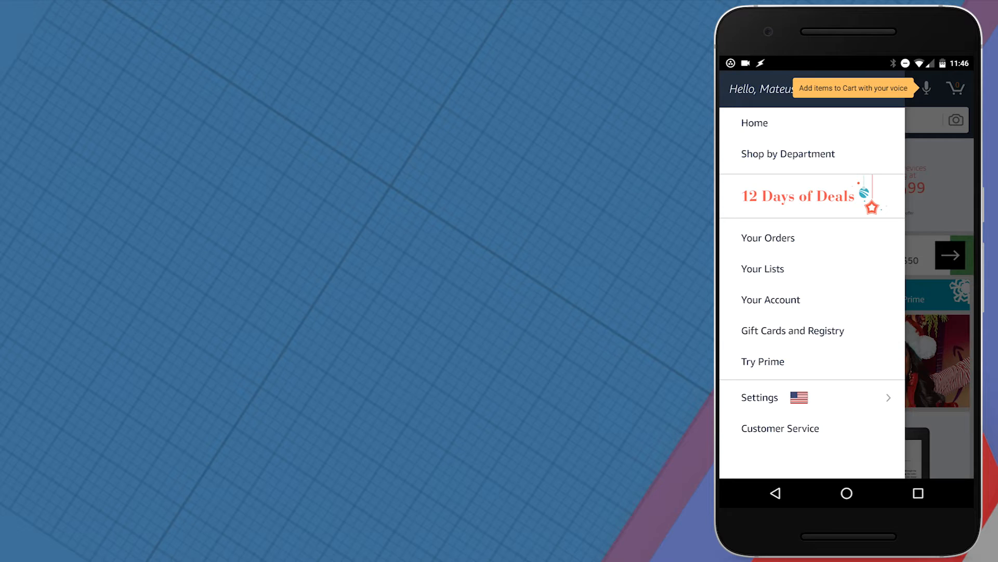
click(771, 300)
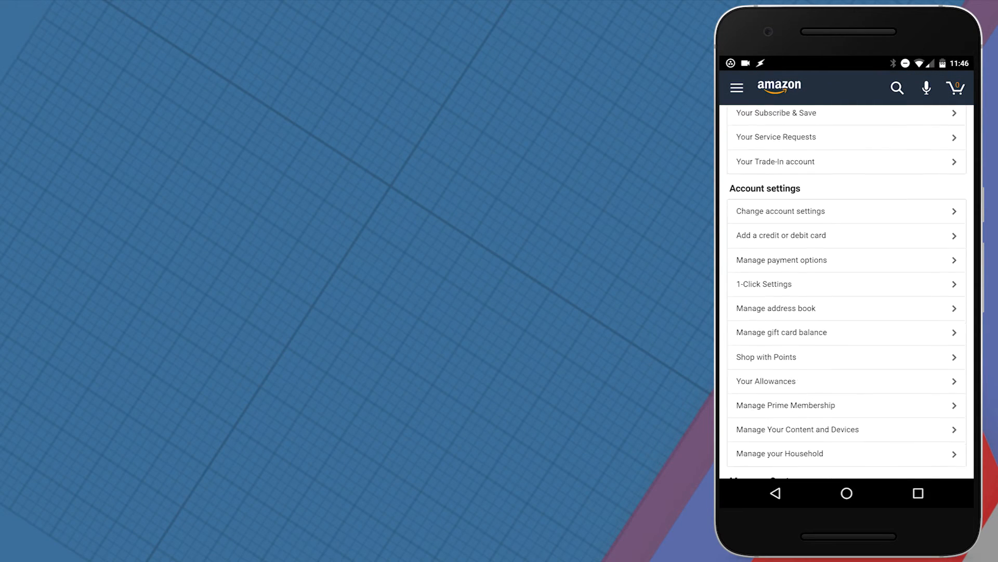
scroll(down, 3)
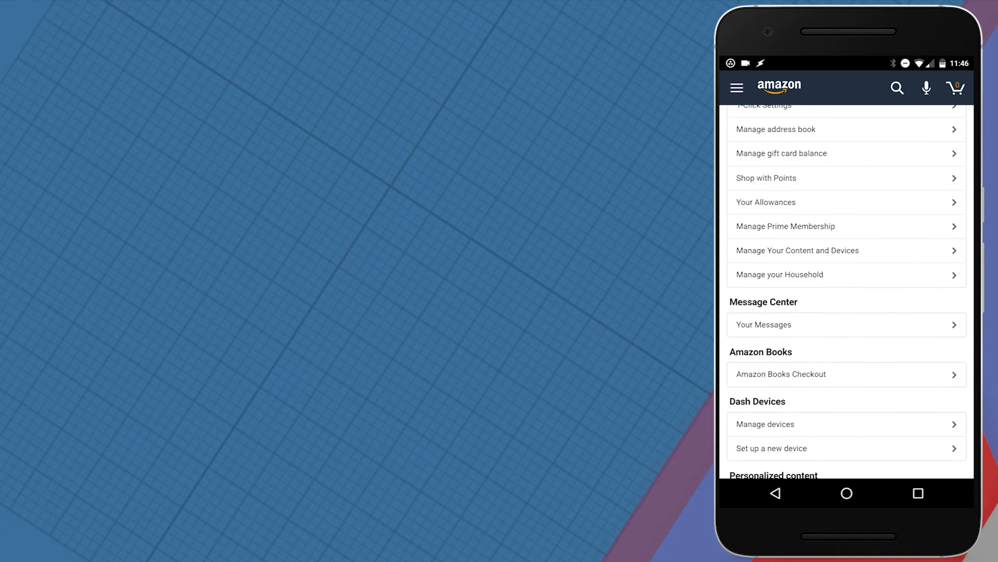
click(771, 448)
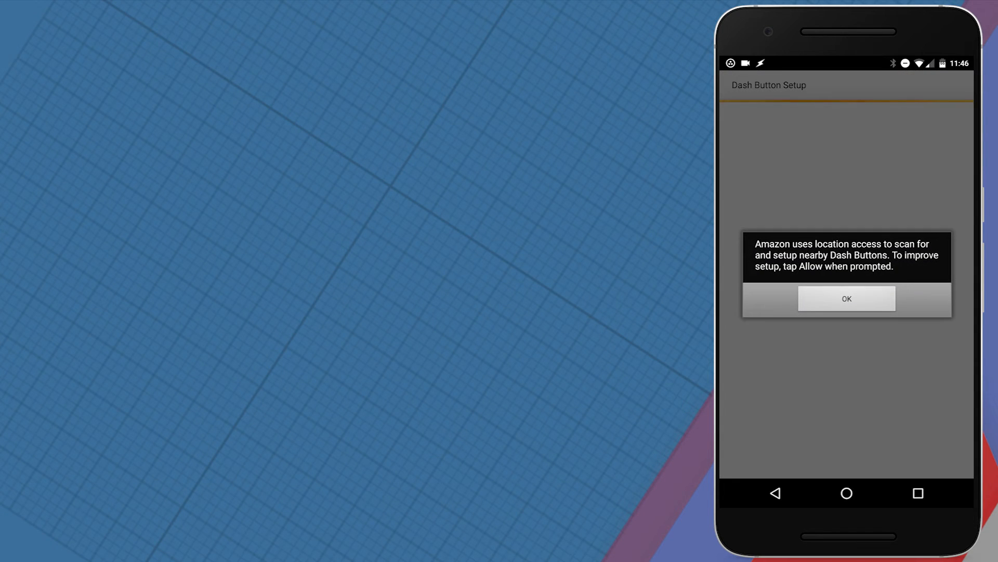
Accept the location notice and terms, connect the Dash Button, then exit setup
click(846, 298)
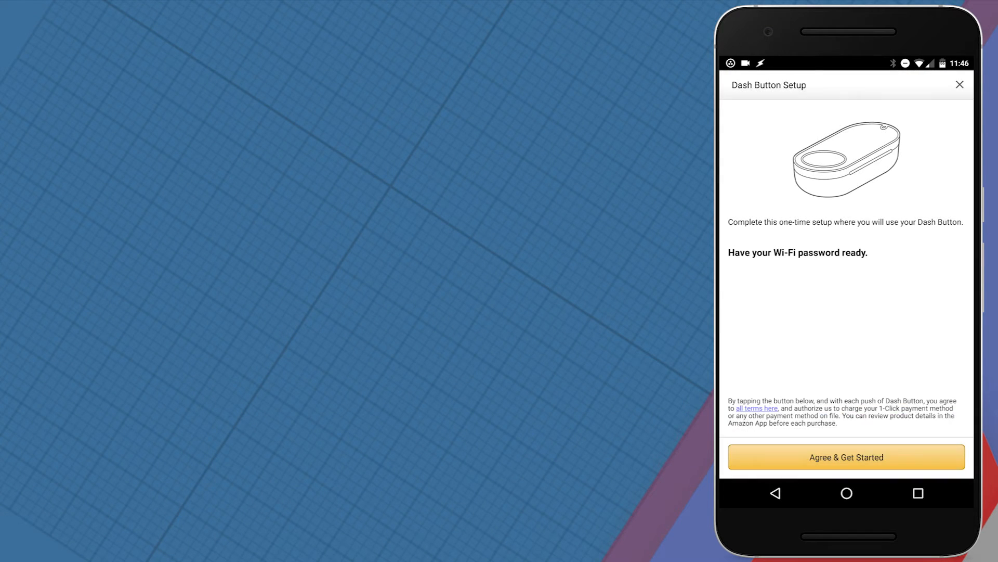
click(846, 457)
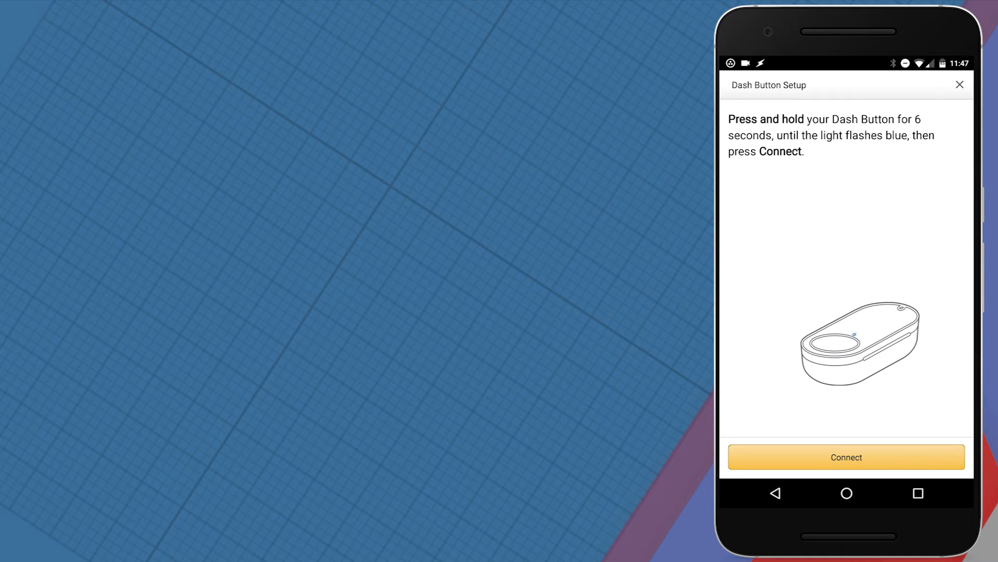
click(846, 456)
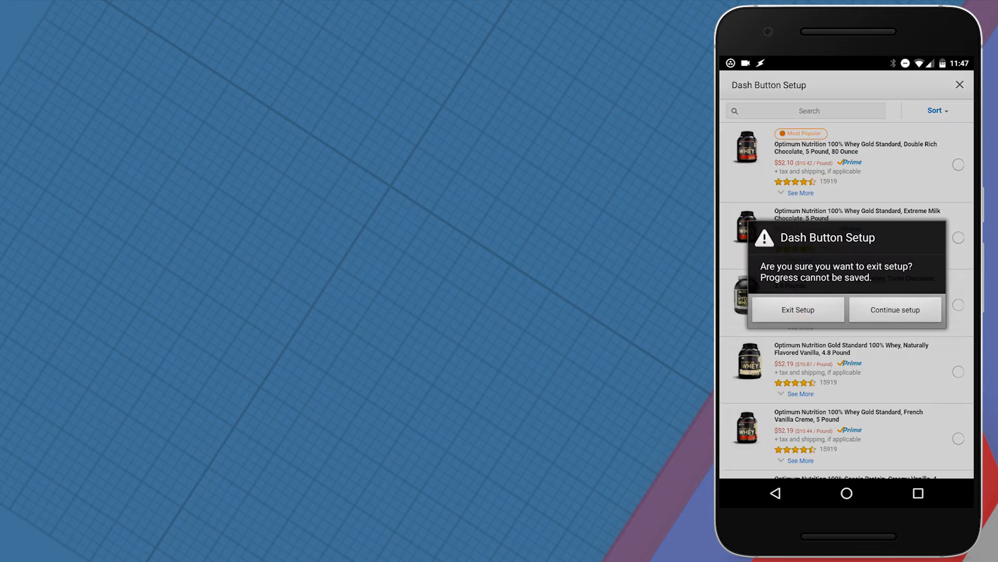
click(797, 310)
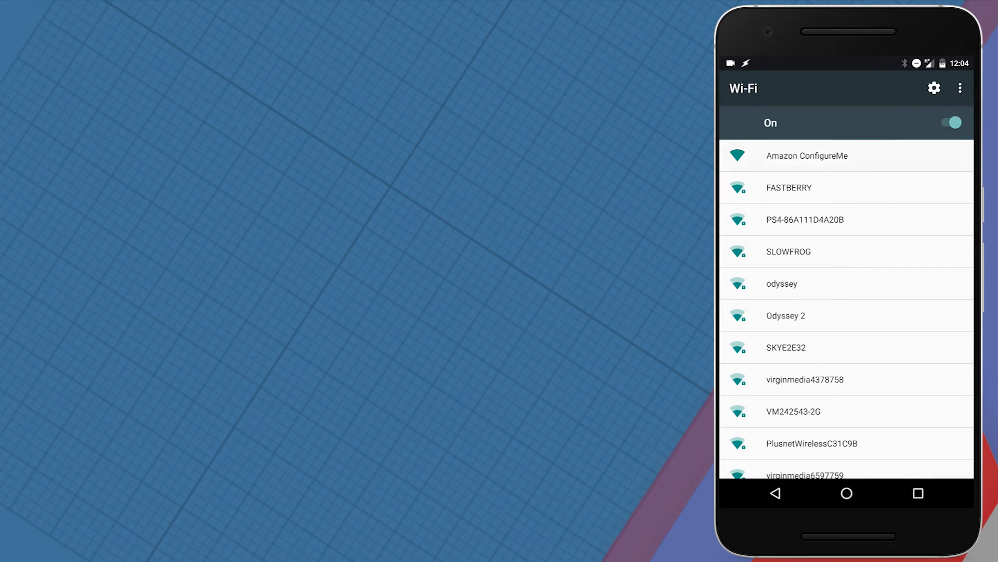
Join Amazon ConfigureMe, stay connected without internet, and load 192.168.0.1 in Chrome
click(808, 155)
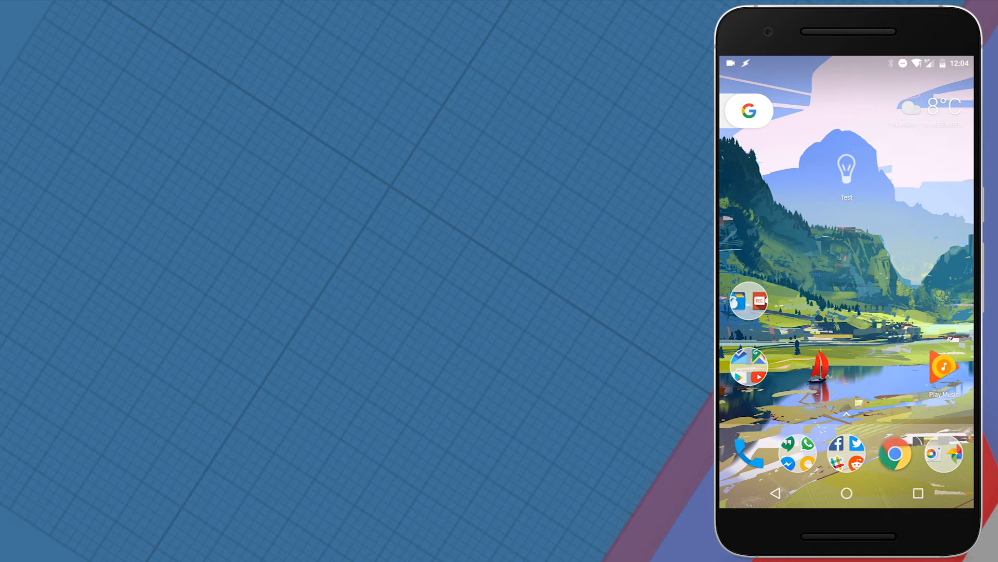
click(895, 452)
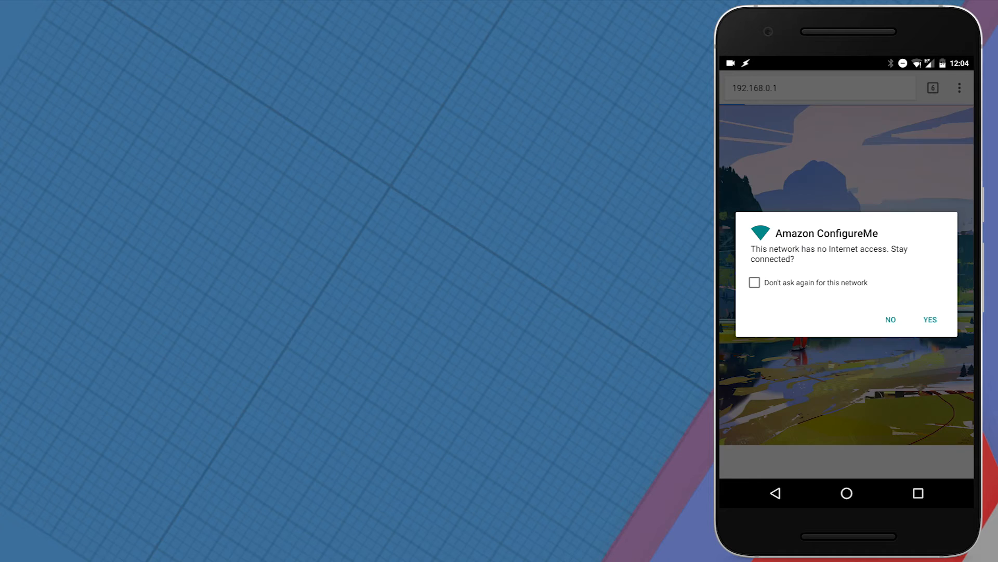
click(929, 320)
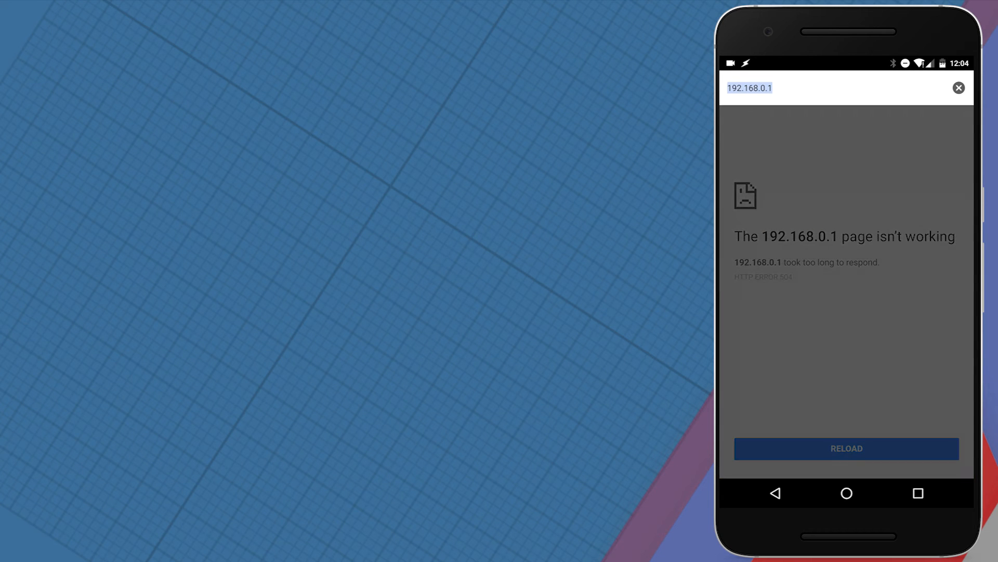
click(846, 448)
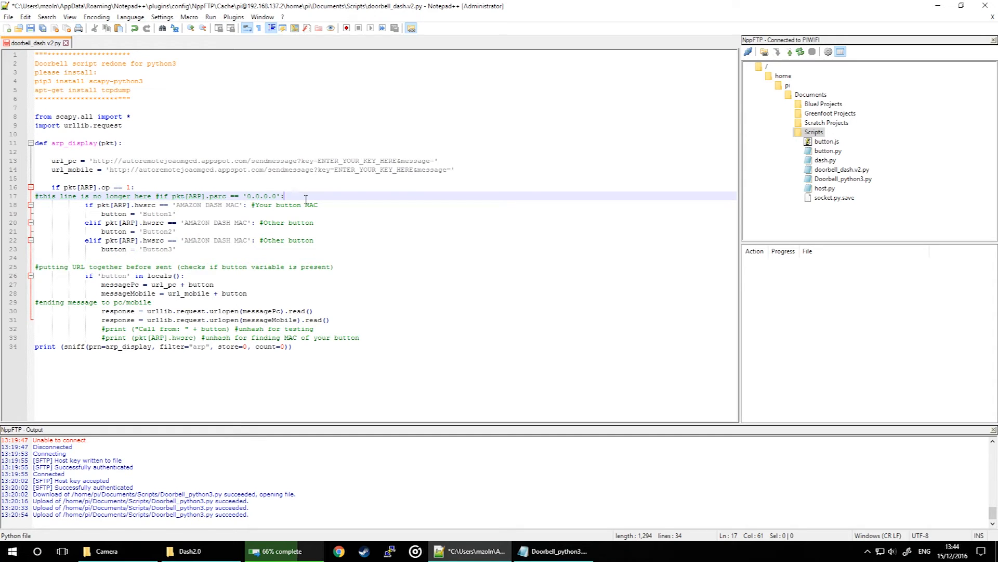
Enclose the 0.0.0.0 source-address check in line 17's comment in parentheses
click(221, 195)
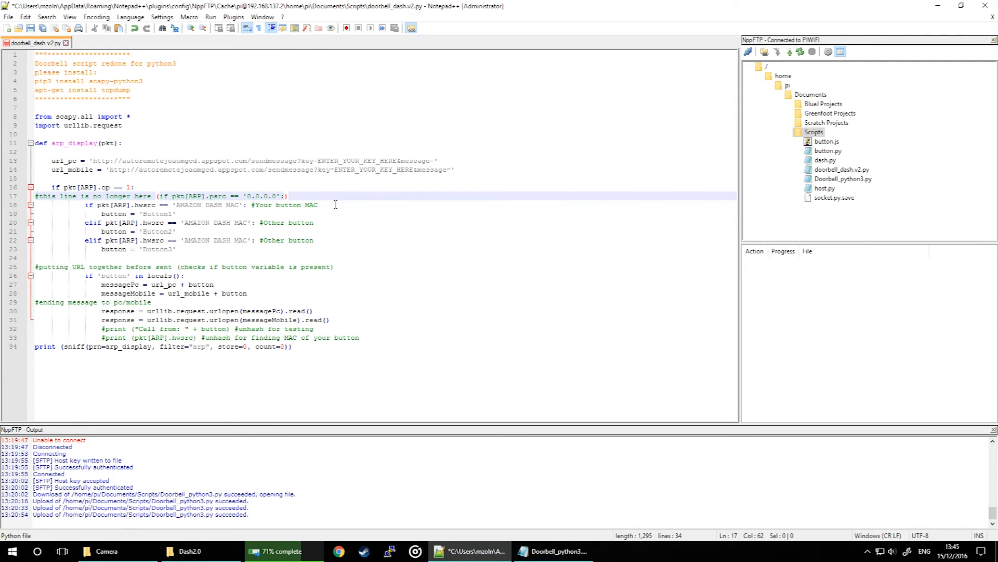
drag(161, 196, 287, 195)
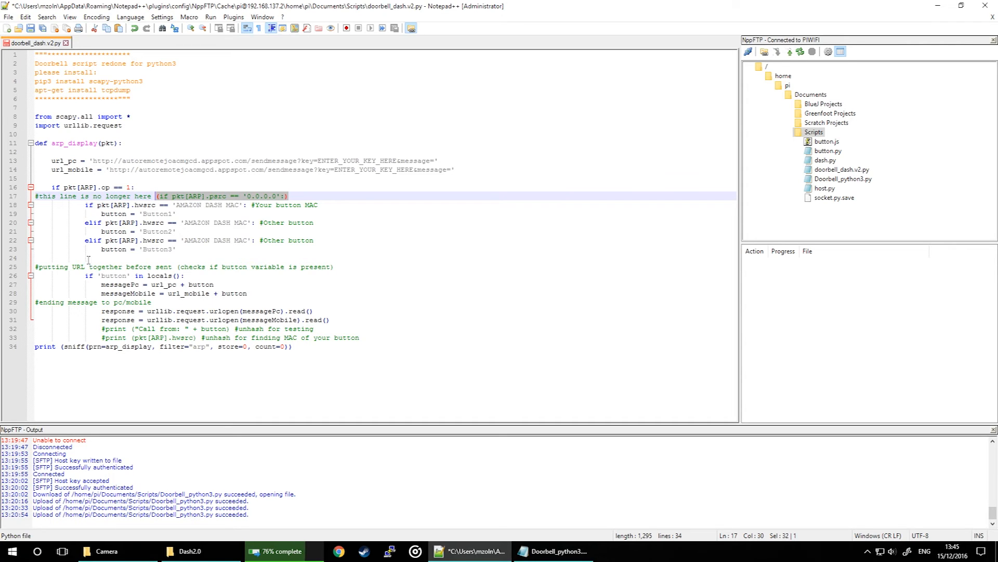
click(114, 275)
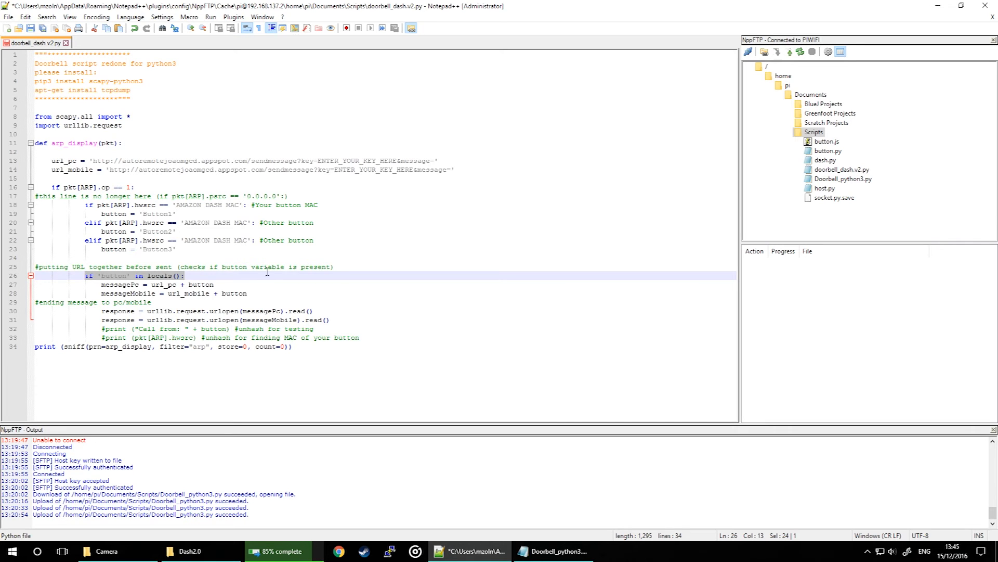
mouse_move(311, 161)
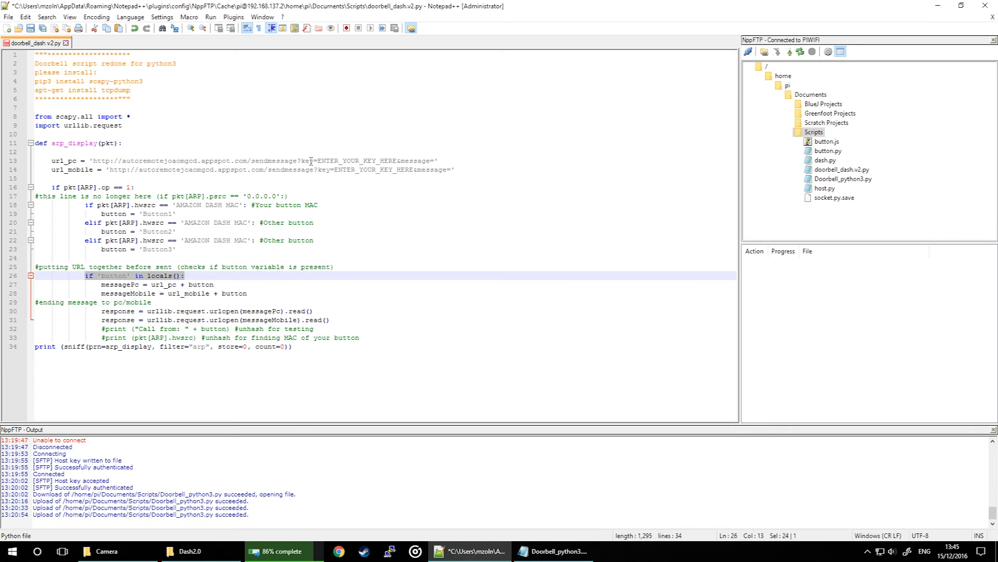
double_click(356, 161)
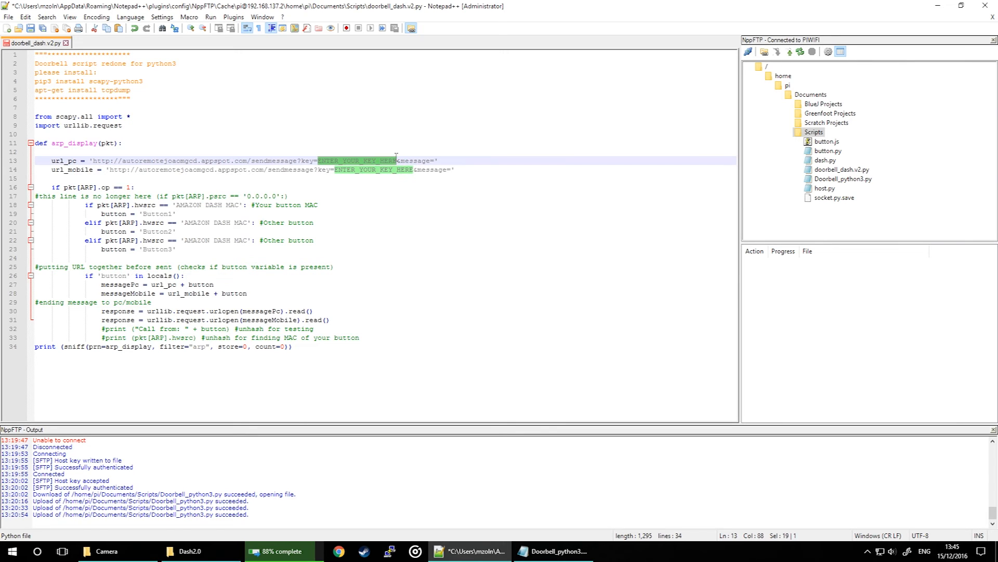
mouse_move(357, 222)
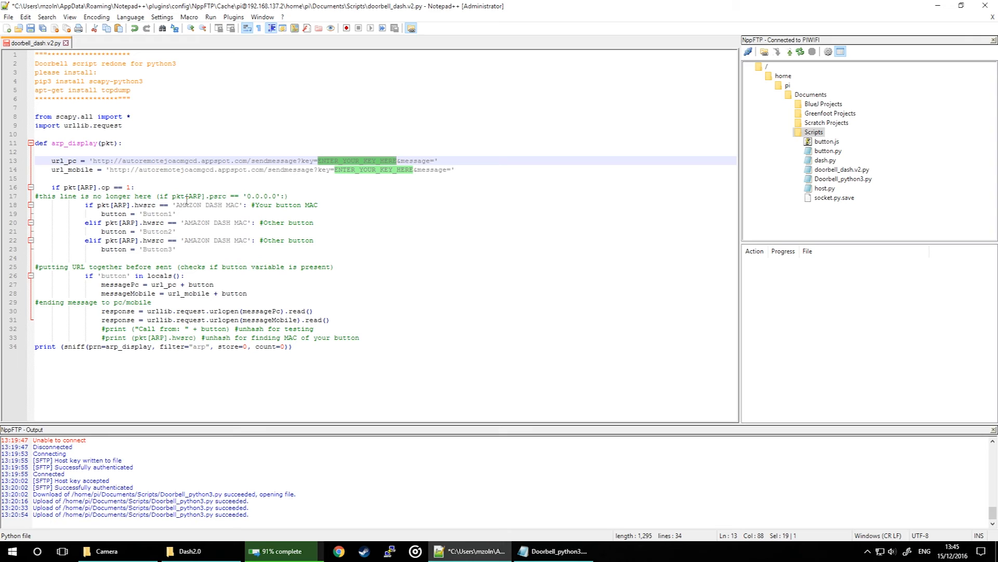
double_click(222, 205)
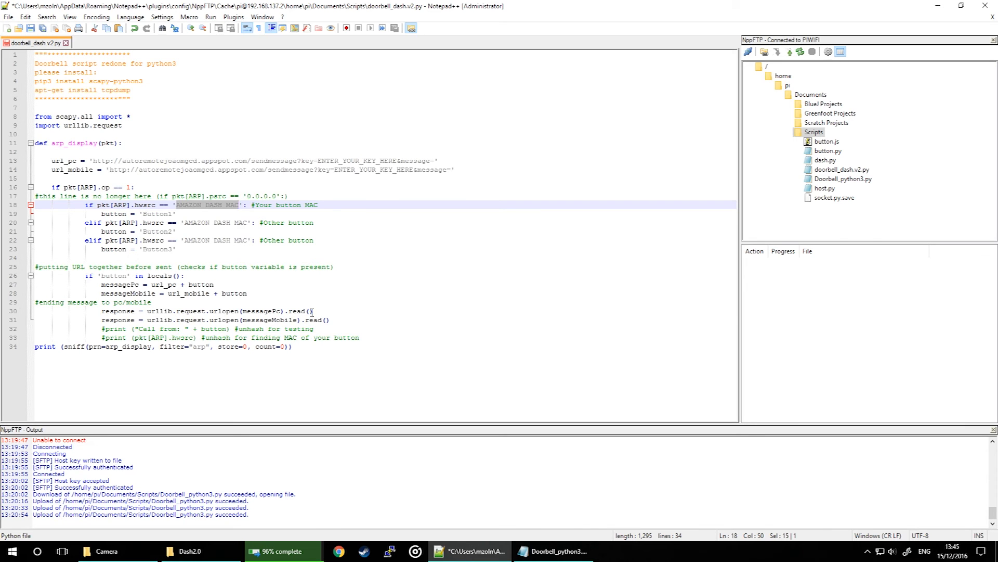
click(312, 311)
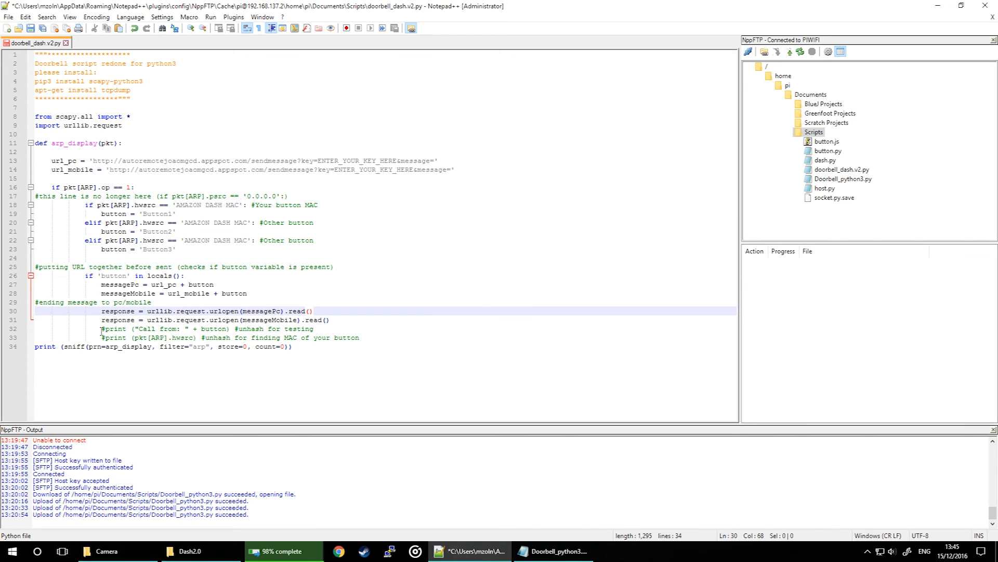